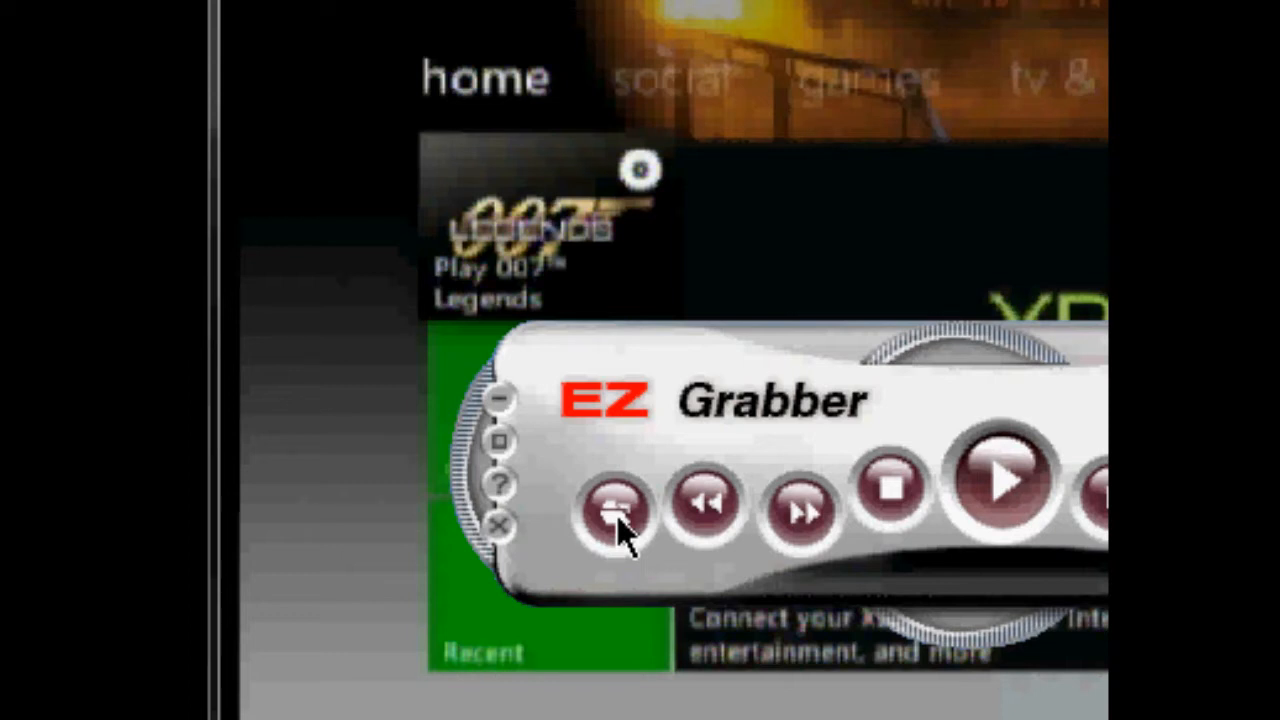
pyautogui.moveTo(730, 525)
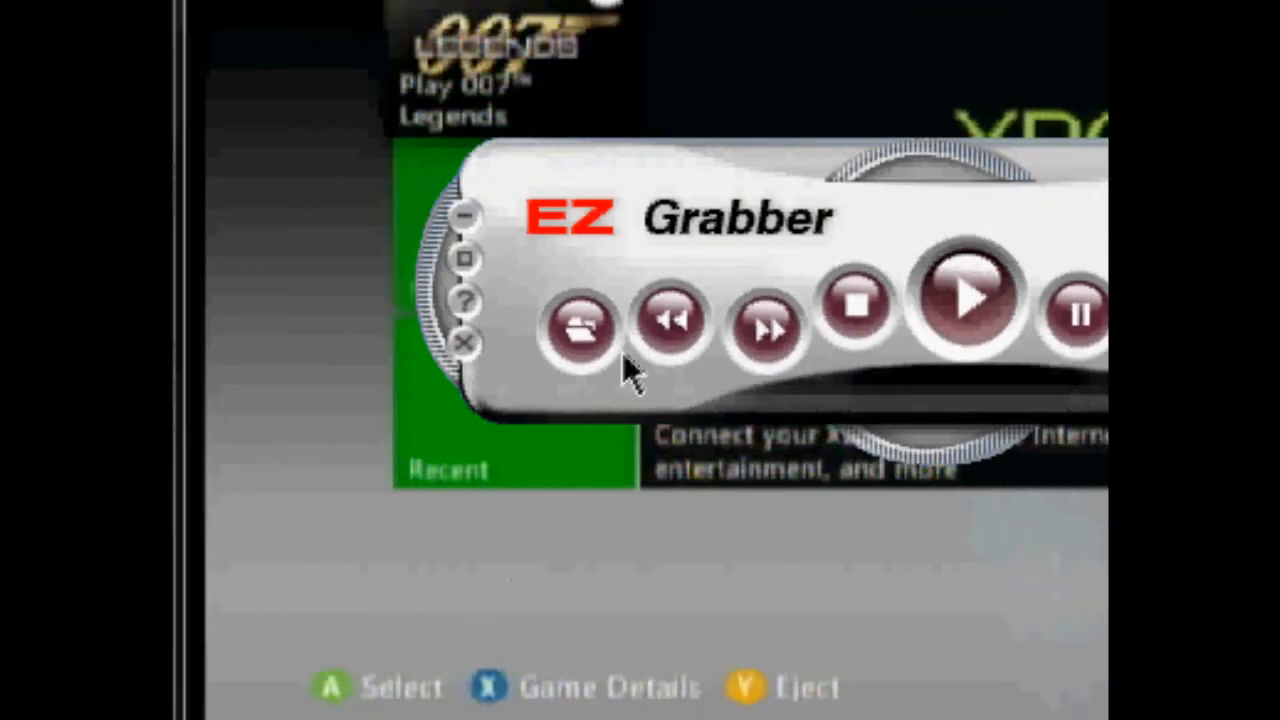
pyautogui.moveTo(630, 430)
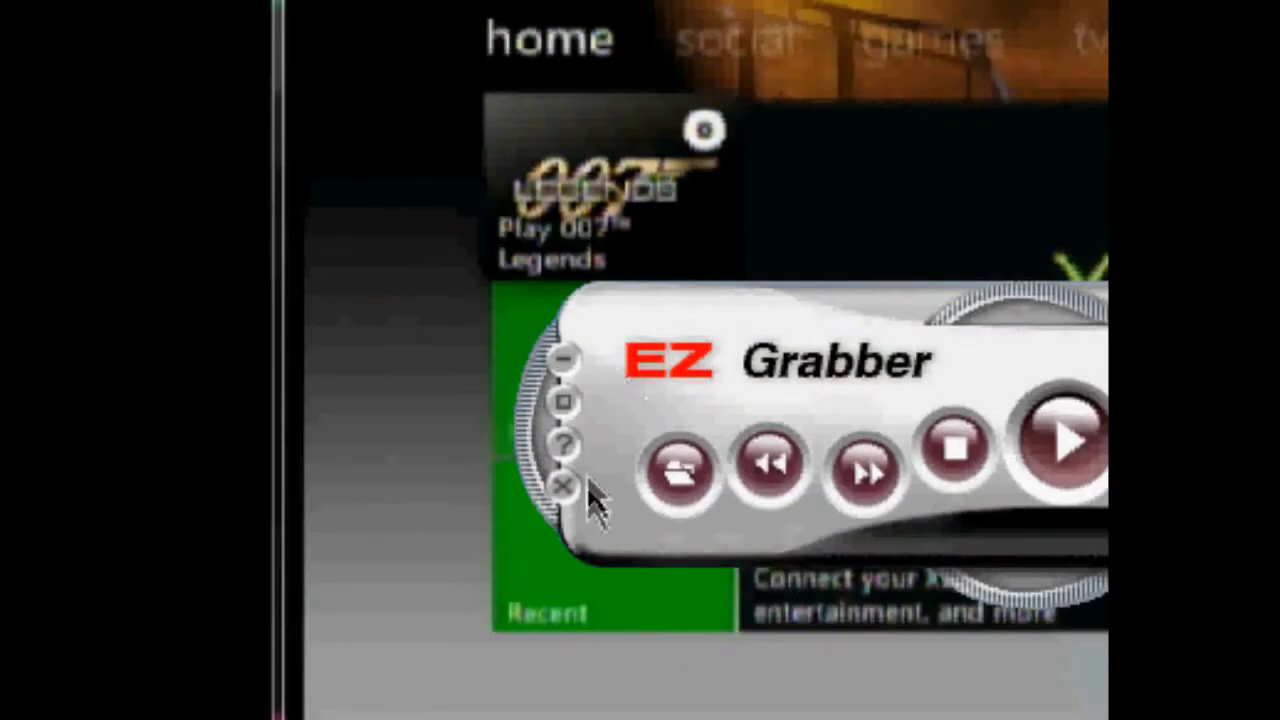
pyautogui.moveTo(570, 500)
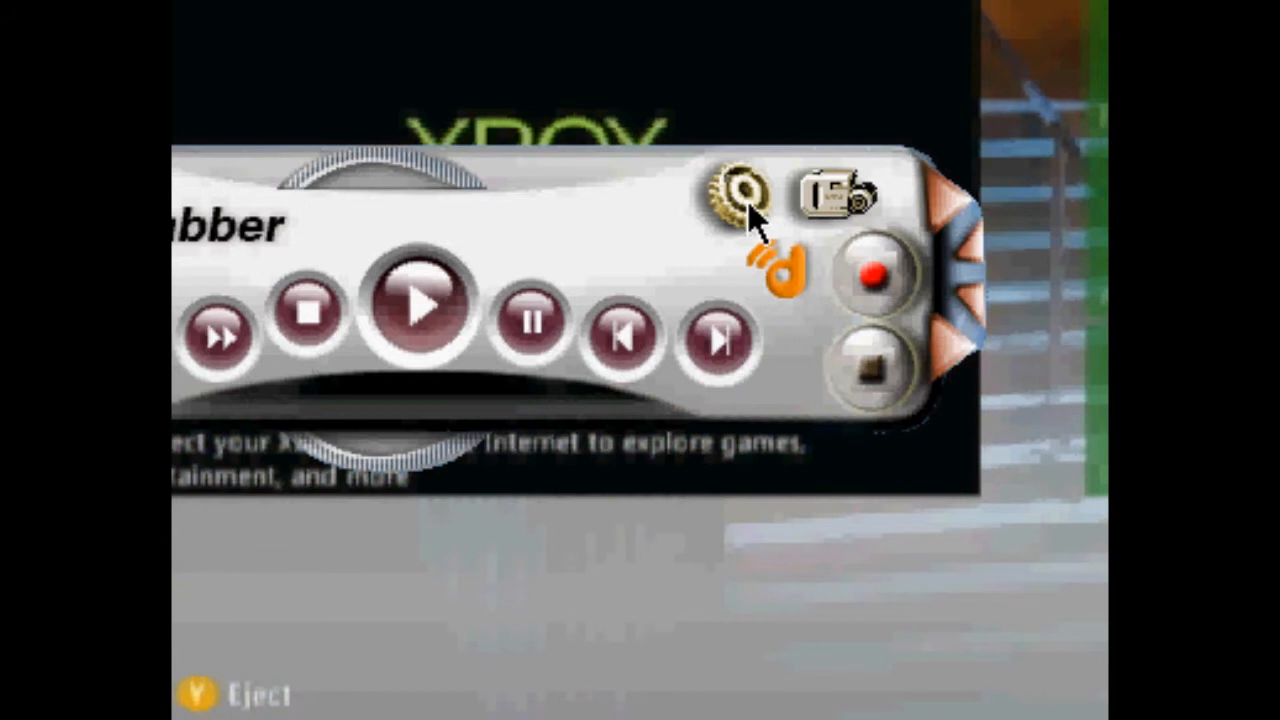
# Open Setup, keep the Composite source and choose NTSC_M video format.
pyautogui.click(740, 190)
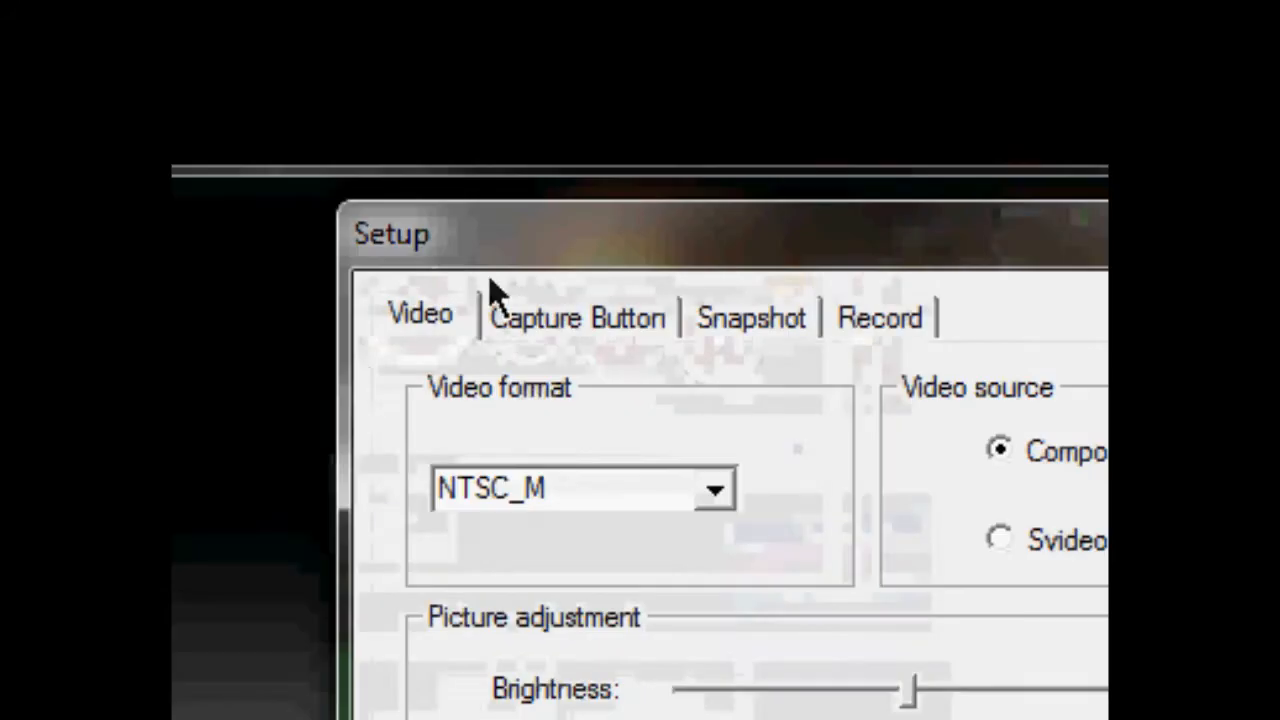
pyautogui.moveTo(740, 430)
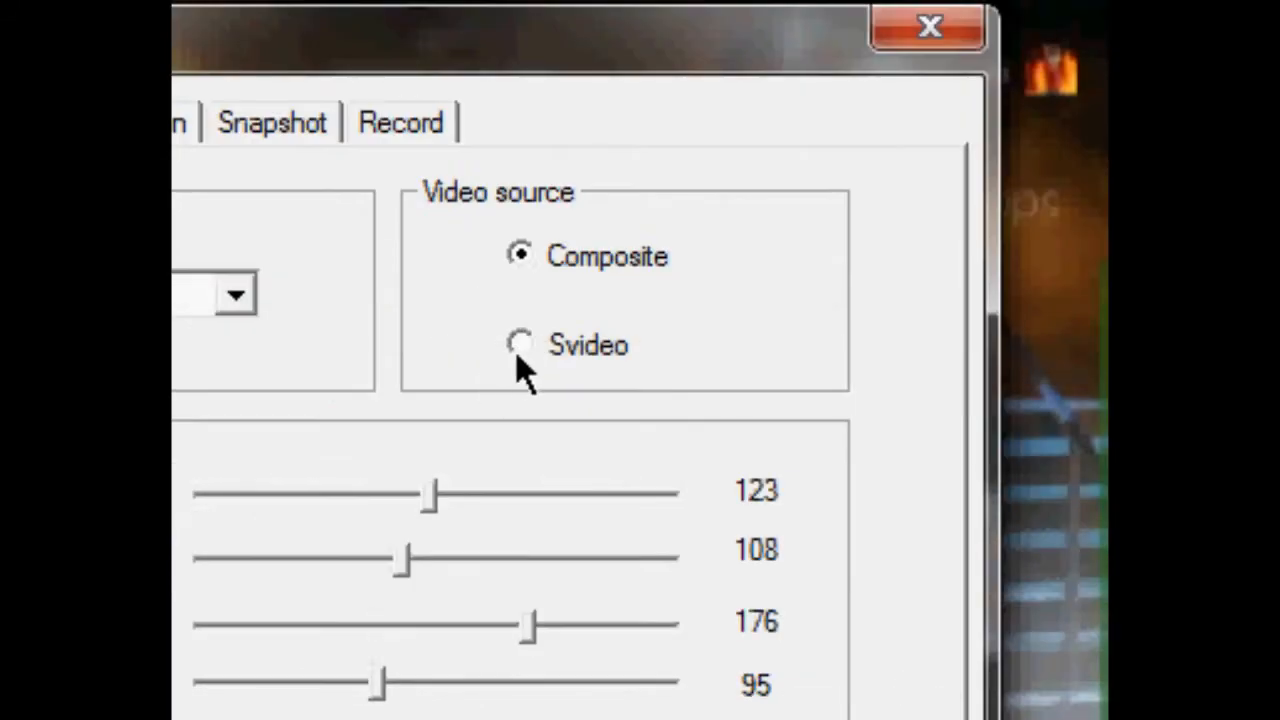
pyautogui.click(520, 343)
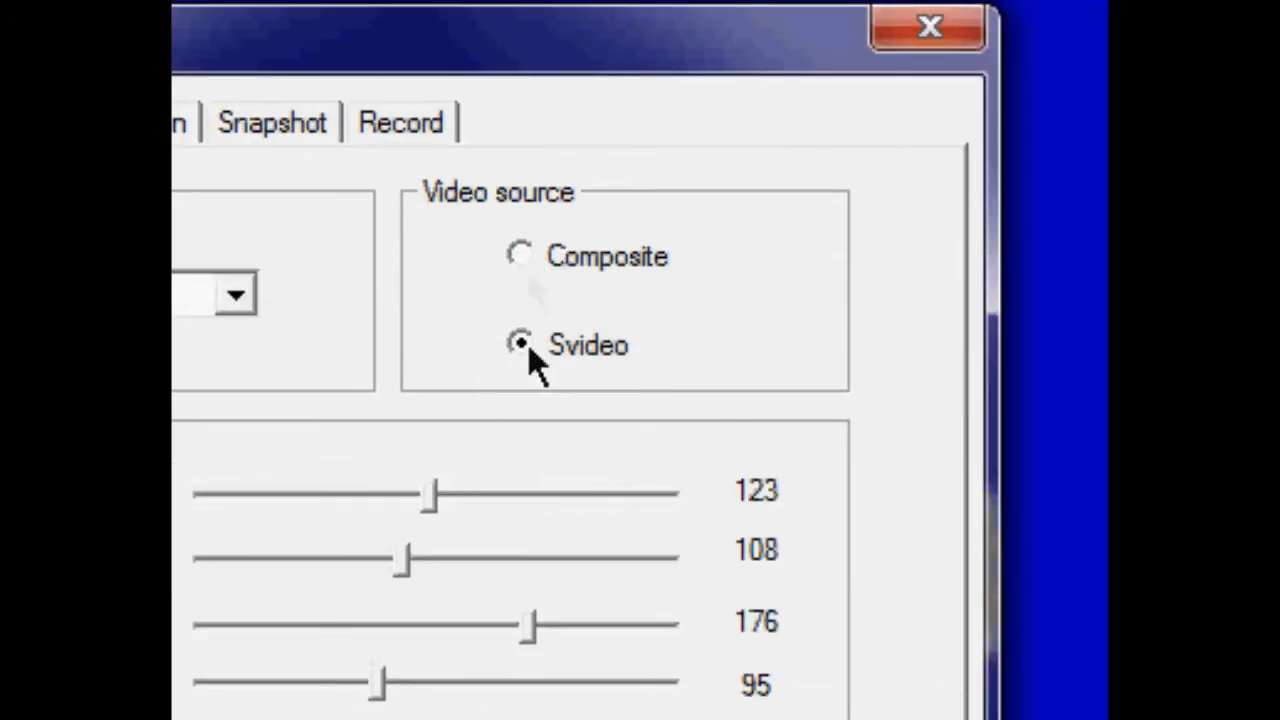
pyautogui.moveTo(520, 320)
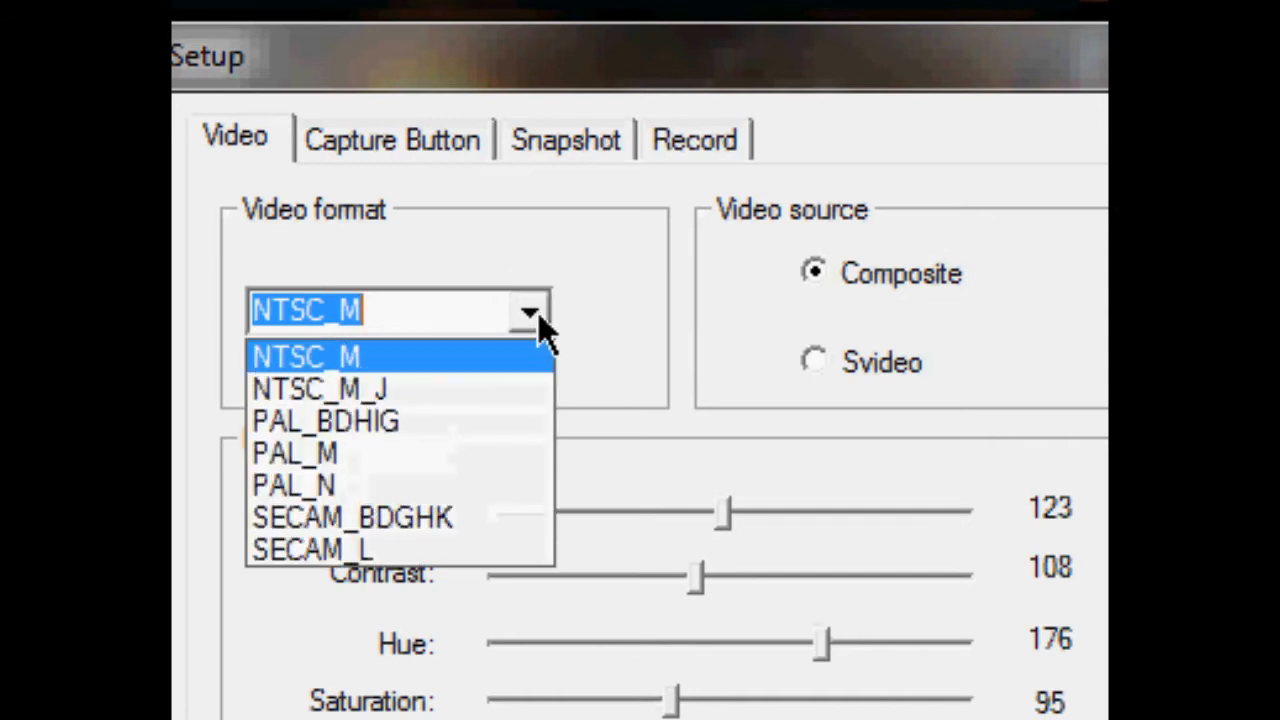
pyautogui.click(306, 356)
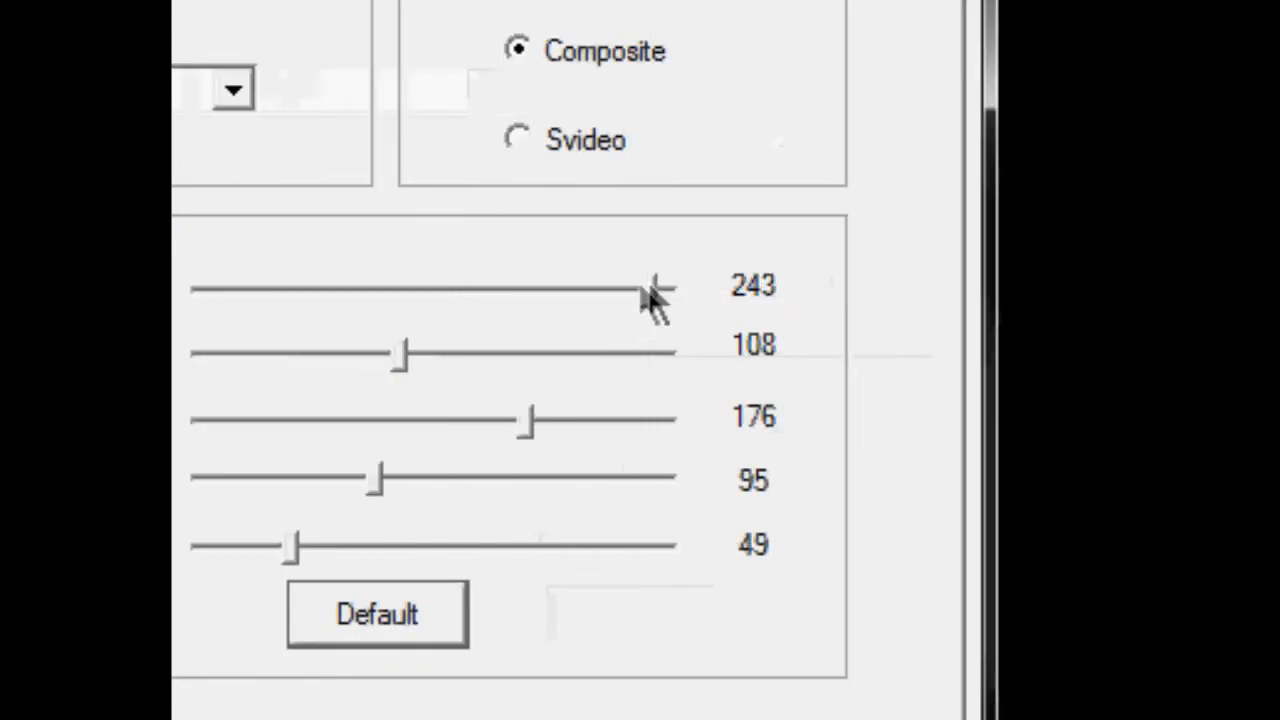
# Push brightness to 255, then restore default picture values (brightness 127).
pyautogui.moveTo(655, 290); pyautogui.dragTo(480, 290)
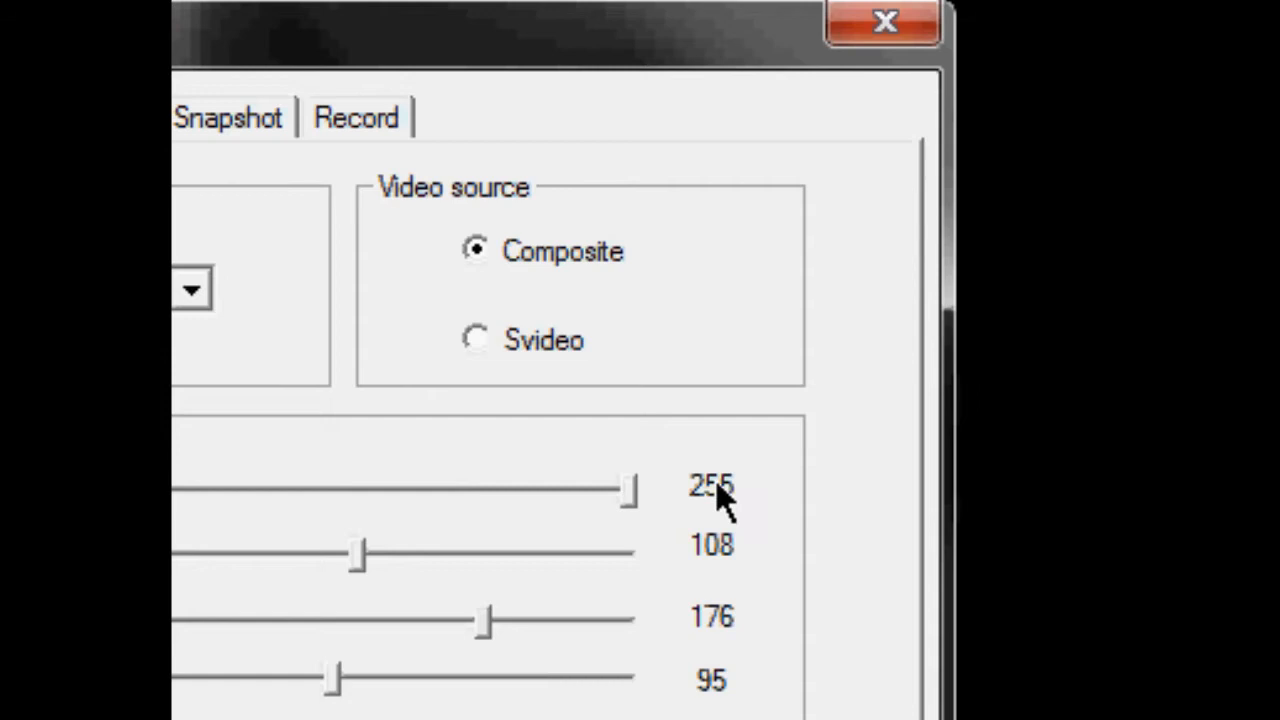
pyautogui.scroll(-3)
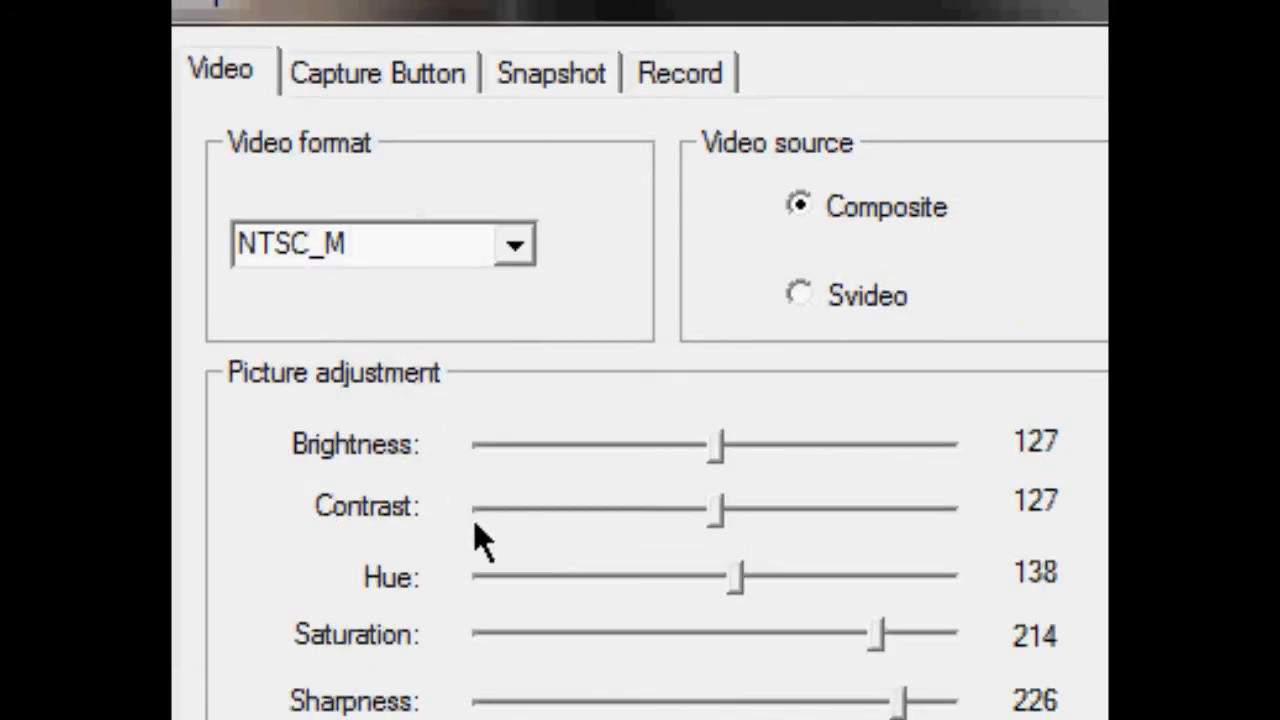
pyautogui.scroll(-3)
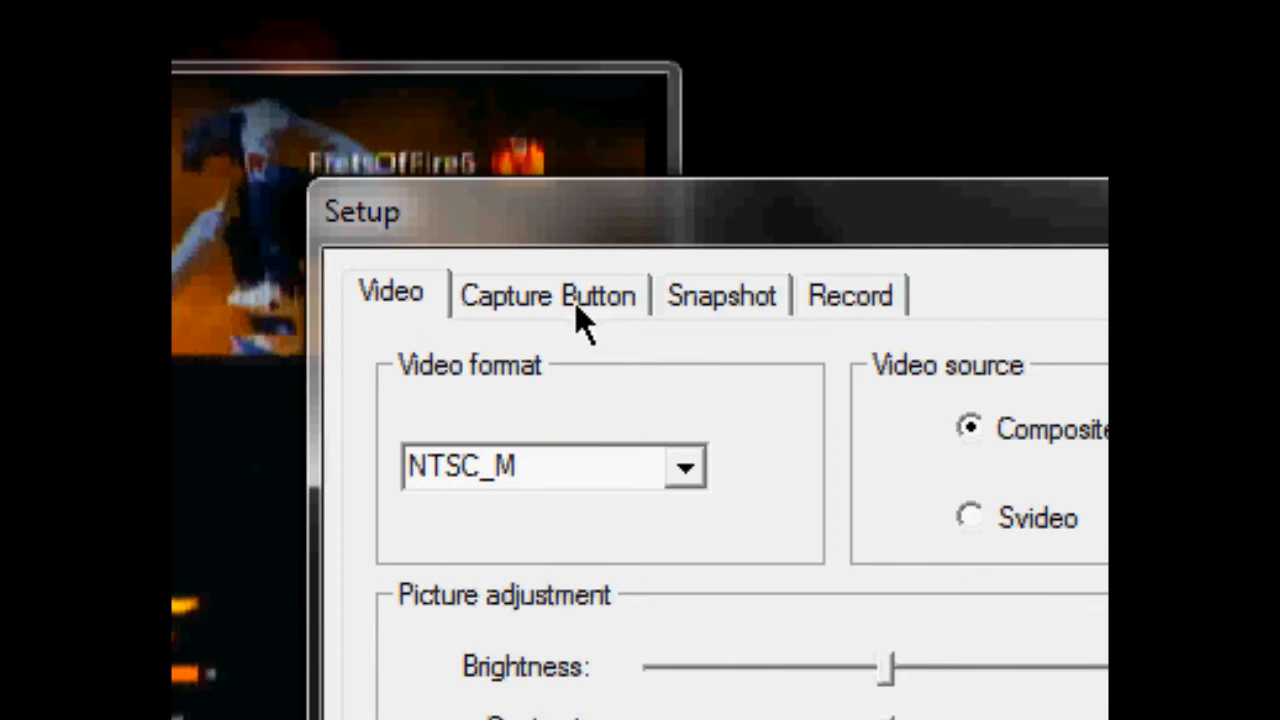
# Confirm the capture button captures video, then view the JPG snapshot settings.
pyautogui.click(547, 294)
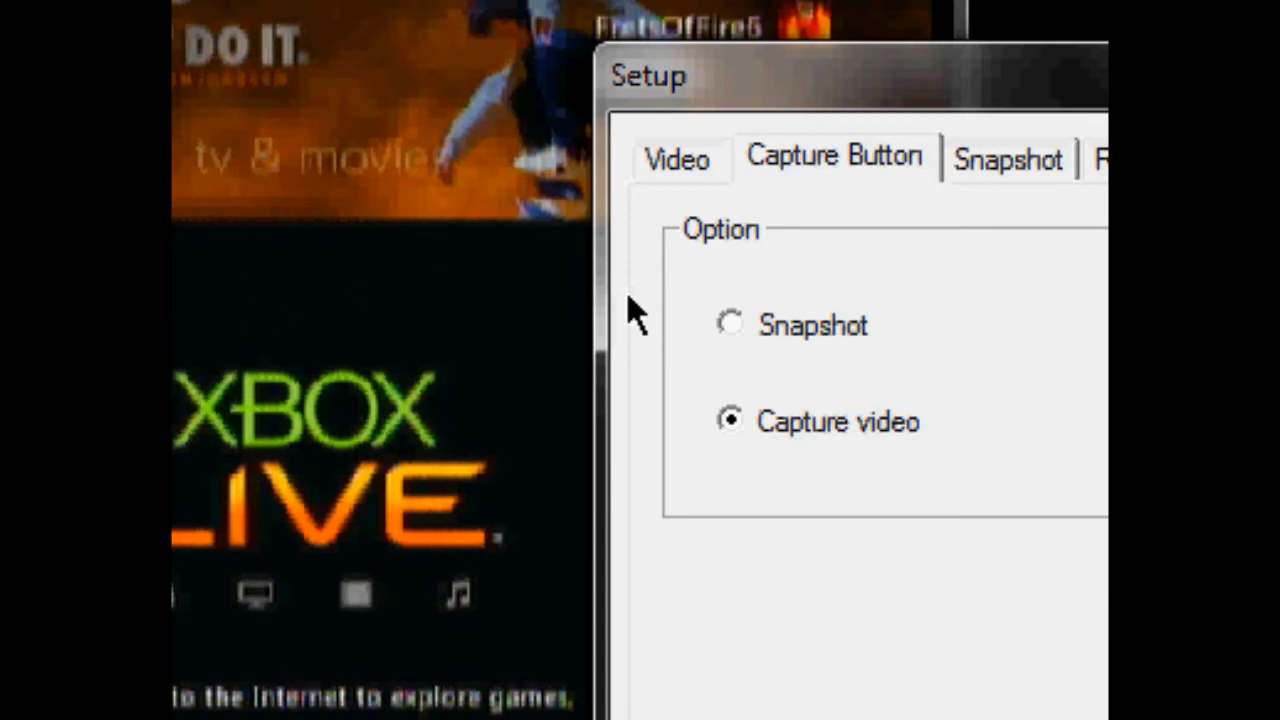
pyautogui.click(730, 324)
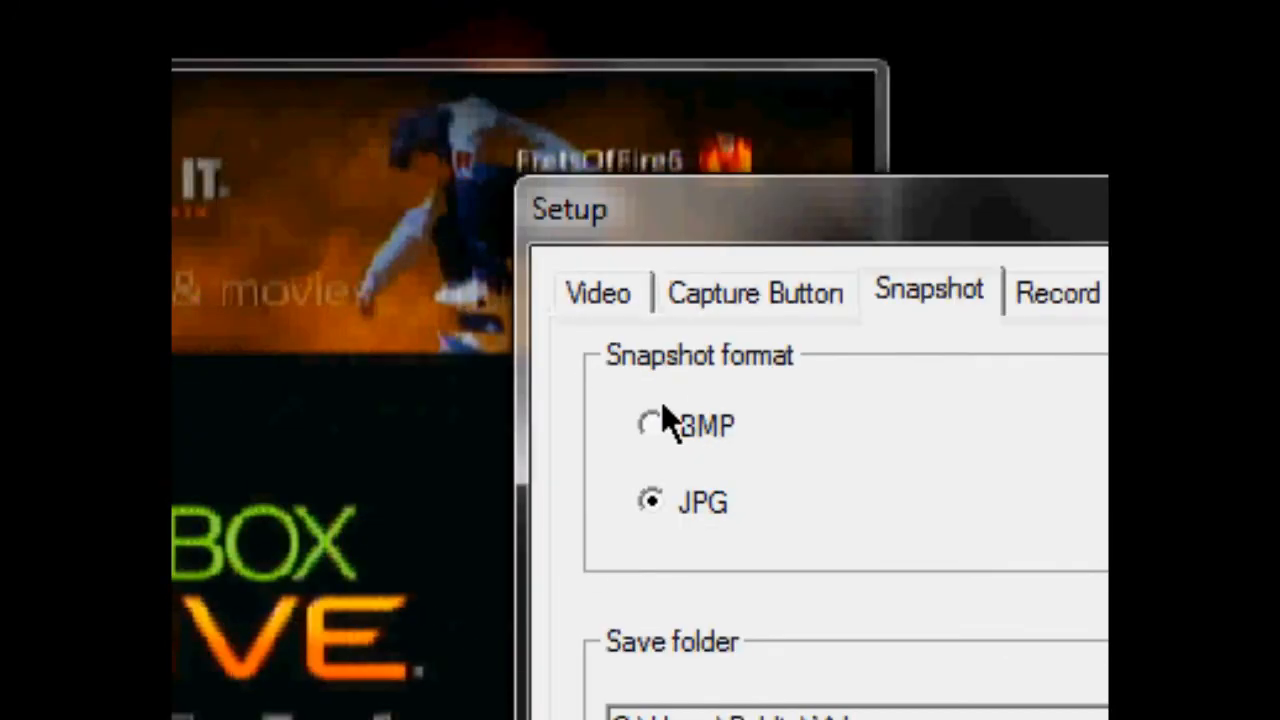
pyautogui.moveTo(665, 440)
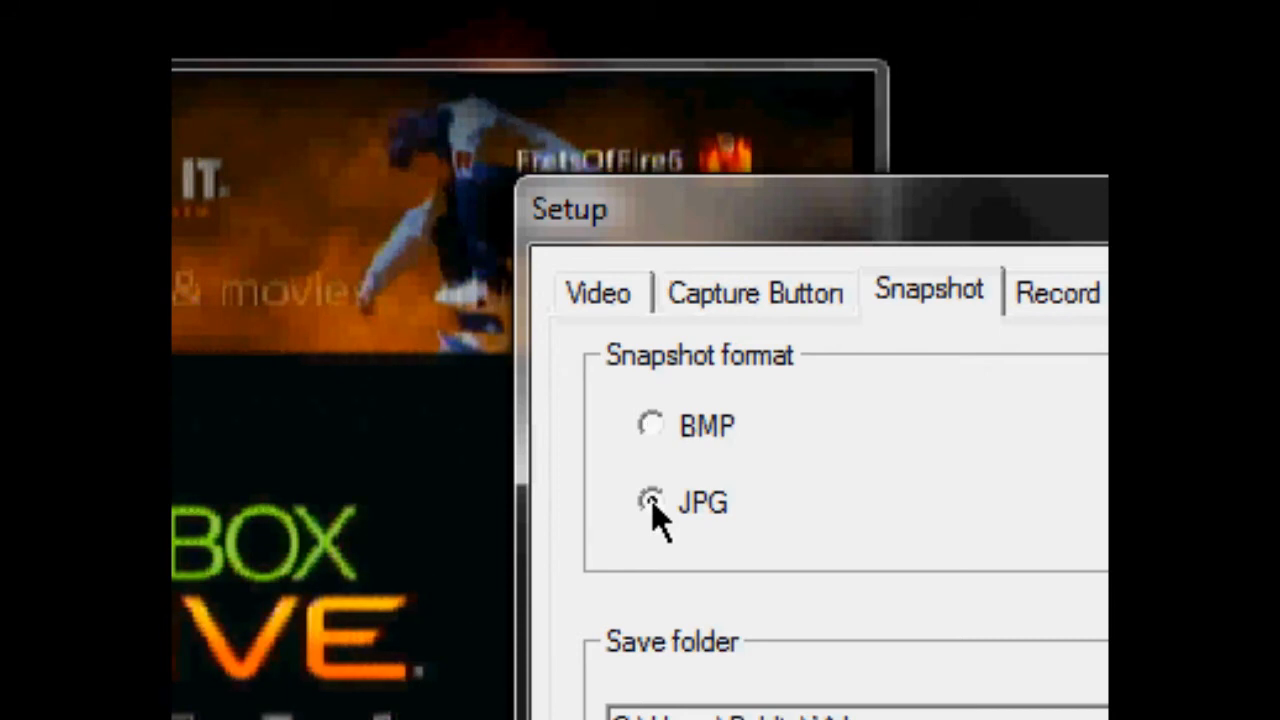
# Keep JPG snapshots saved to Public Videos, then view the VCD record settings.
pyautogui.click(651, 502)
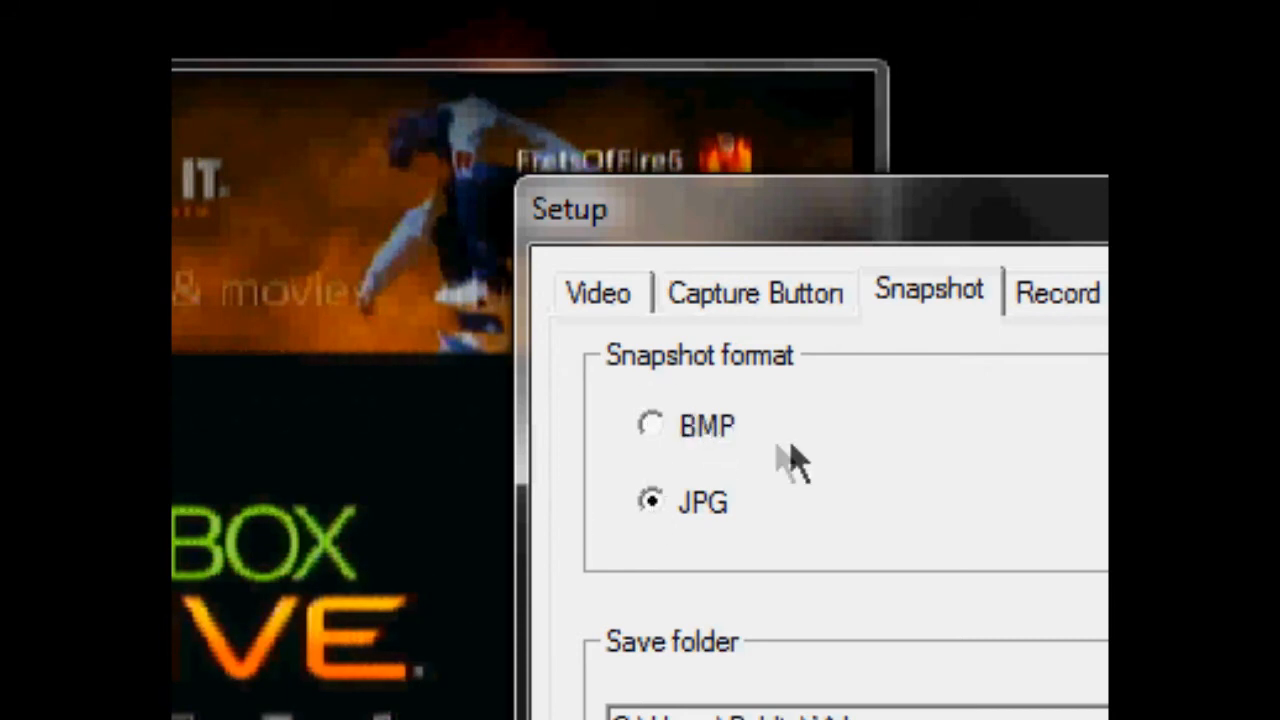
pyautogui.moveTo(805, 545)
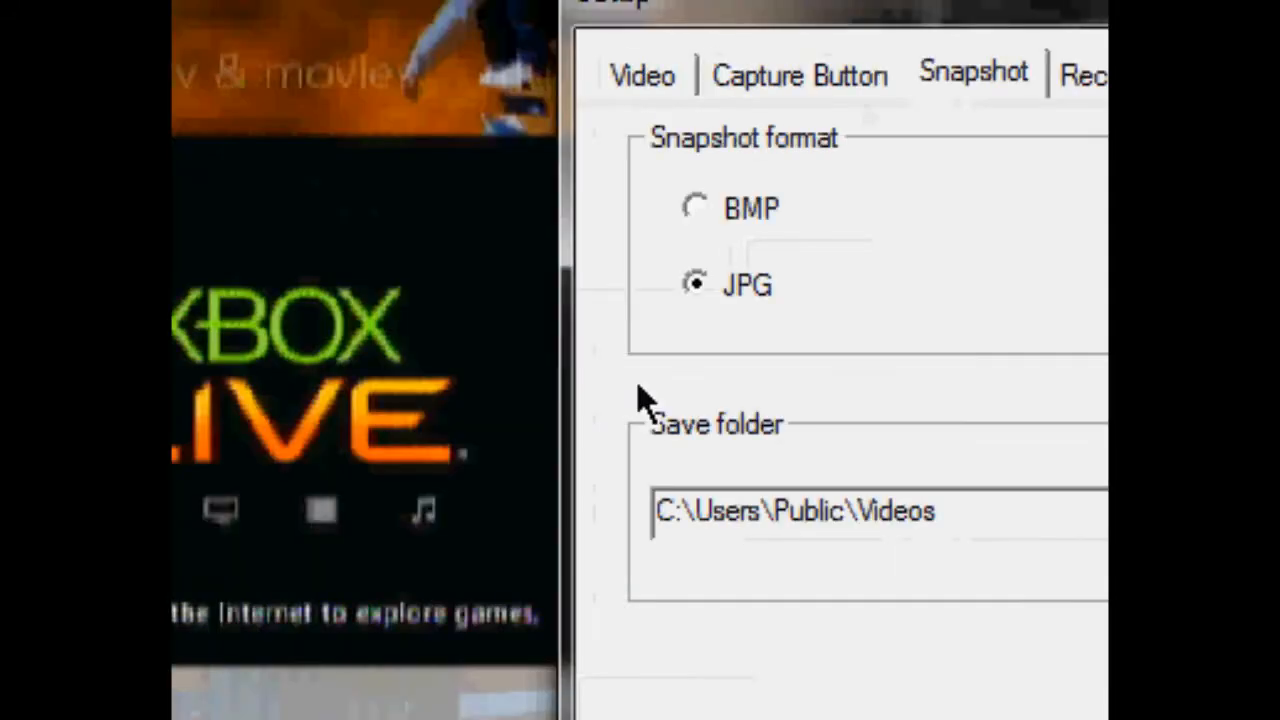
pyautogui.click(1082, 75)
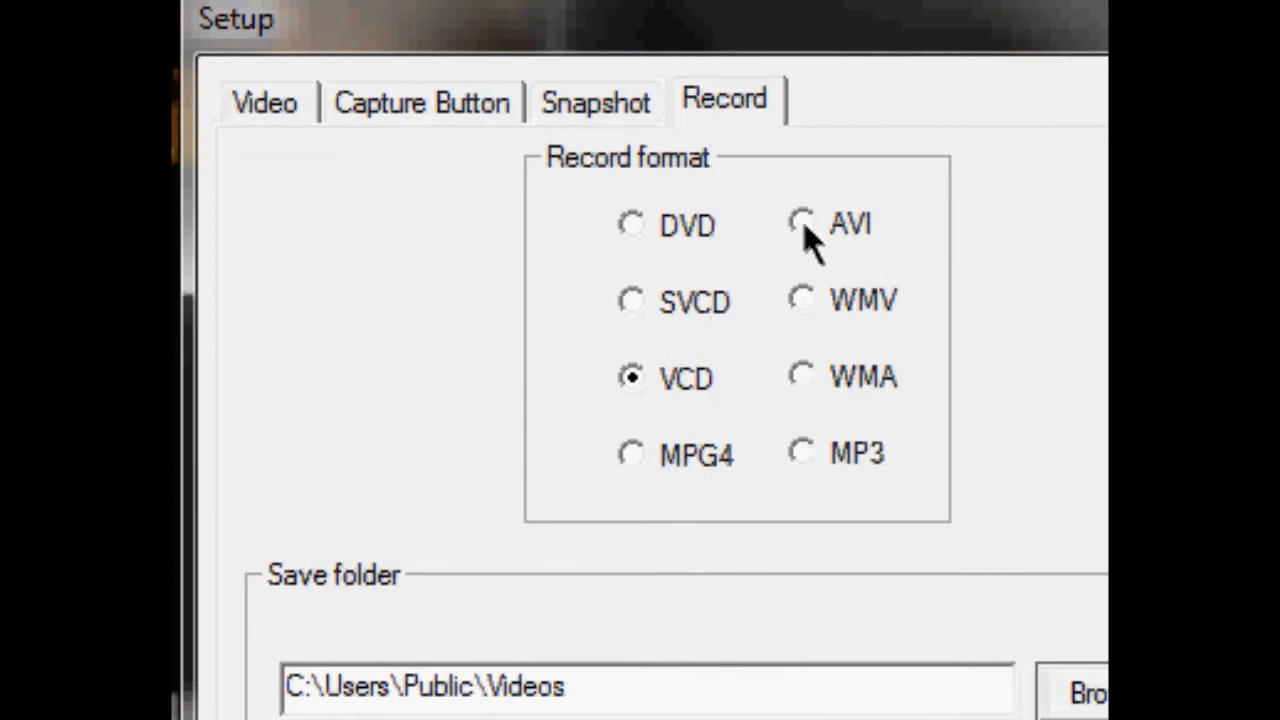
# Switch the record format from VCD to WMA and confirm Setup with OK.
pyautogui.click(632, 224)
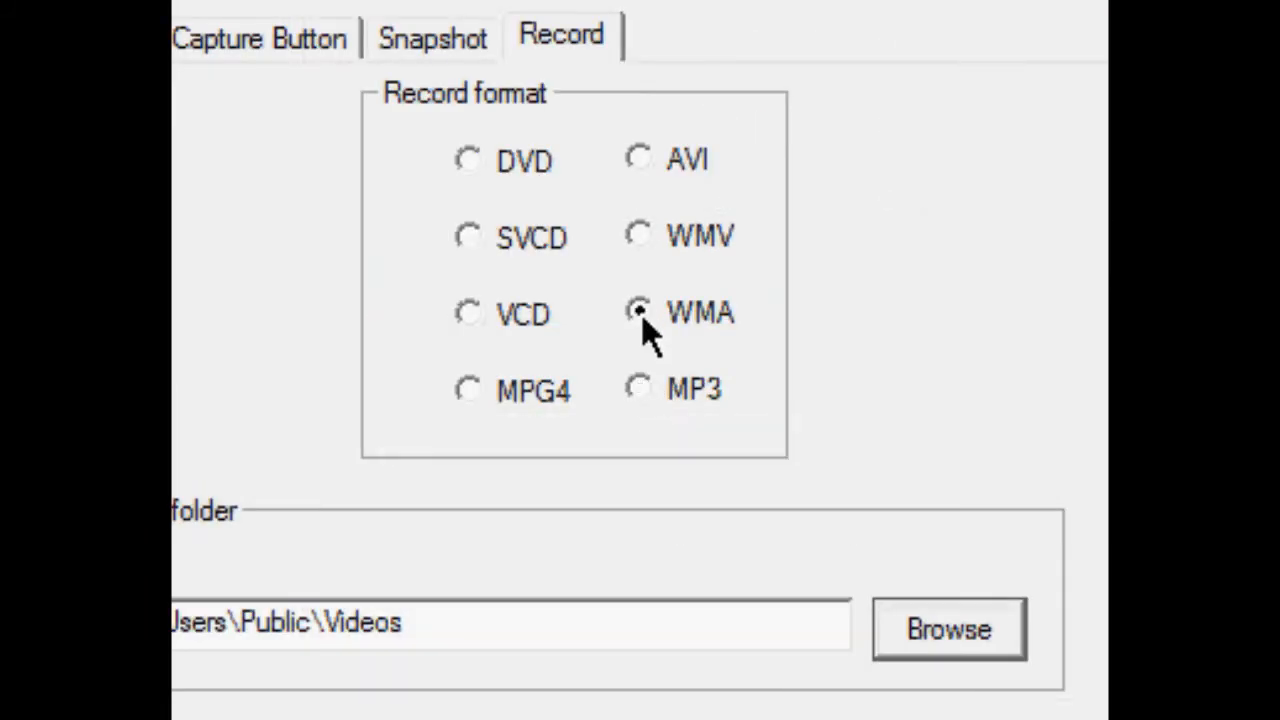
pyautogui.click(638, 388)
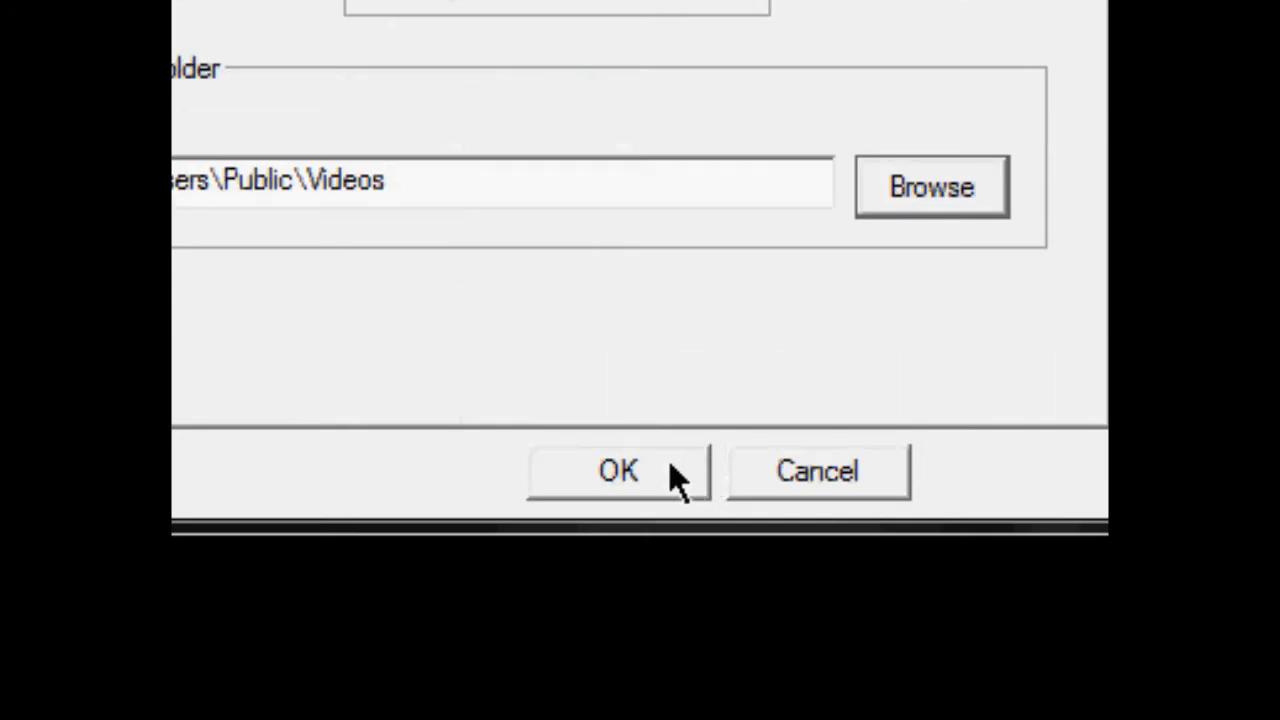
pyautogui.click(617, 471)
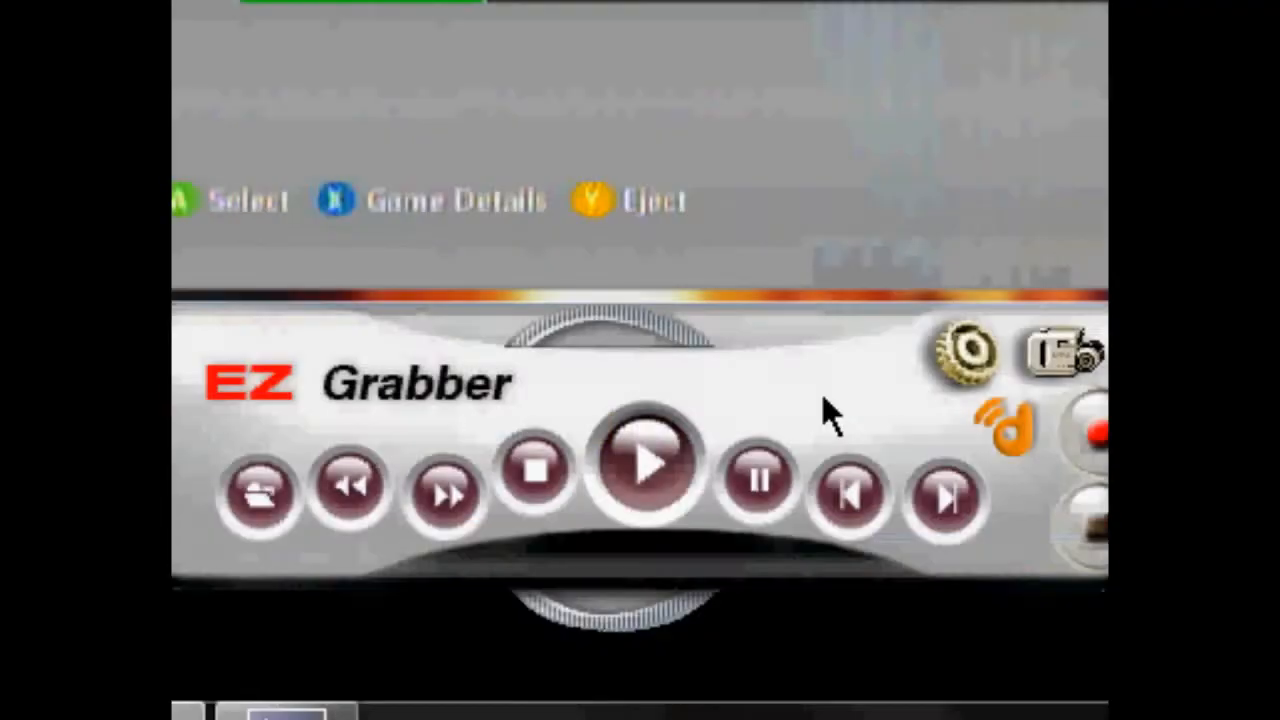